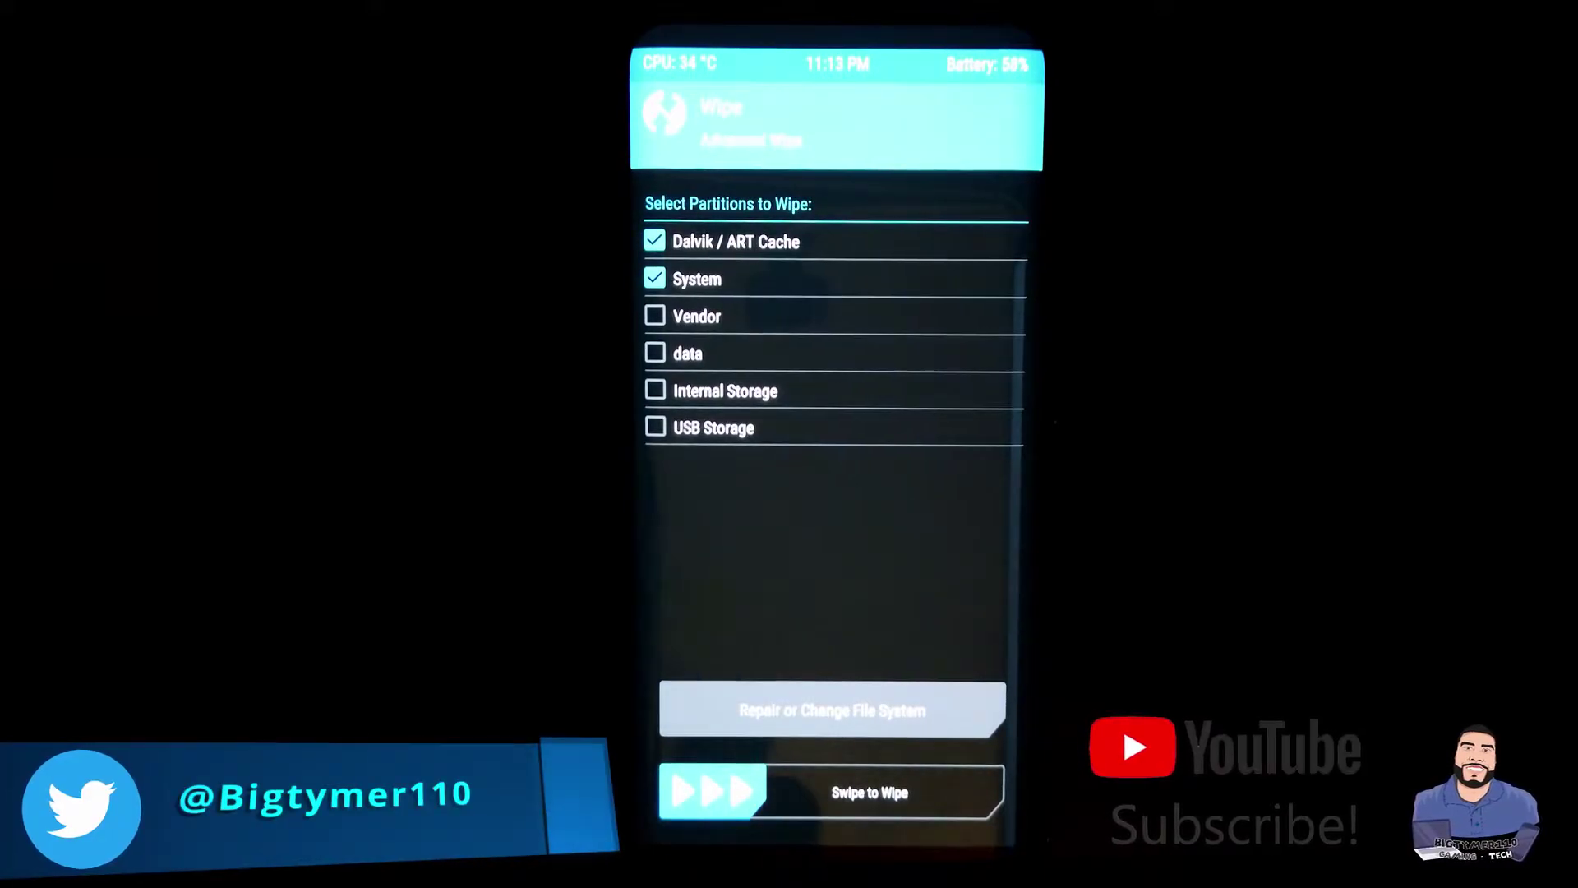
Step: Swipe to wipe the ticked Dalvik/ART Cache and System partitions
{"action": "left_click_drag", "start_coordinate": [693, 791], "coordinate": [976, 790]}
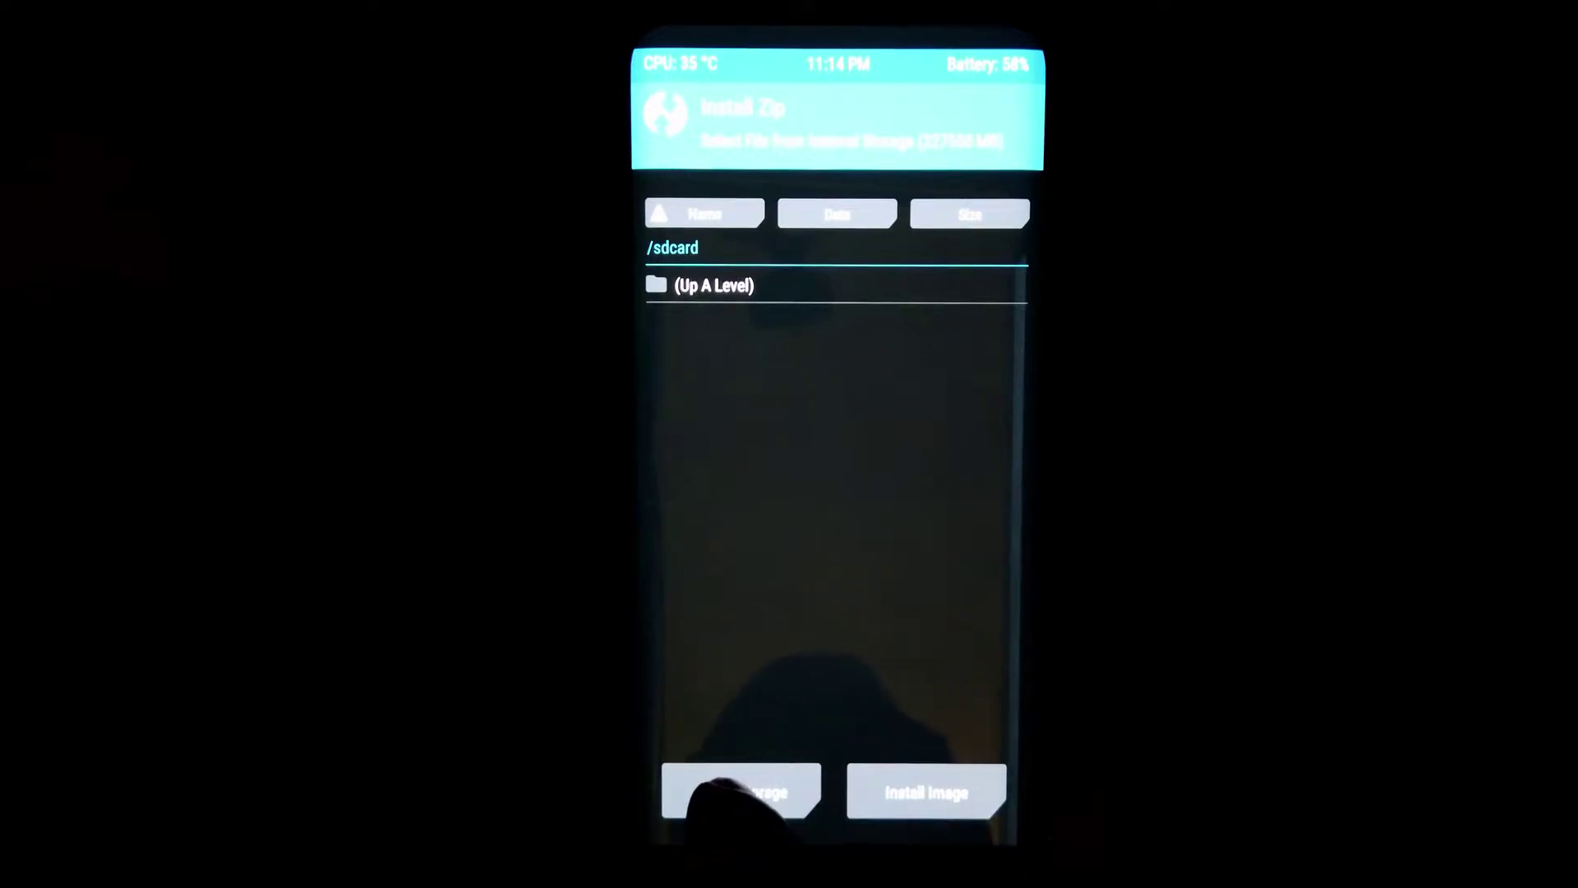
Step: Switch to USB storage, then start Format Data and confirm with 'yes'
{"action": "left_click", "coordinate": [741, 794]}
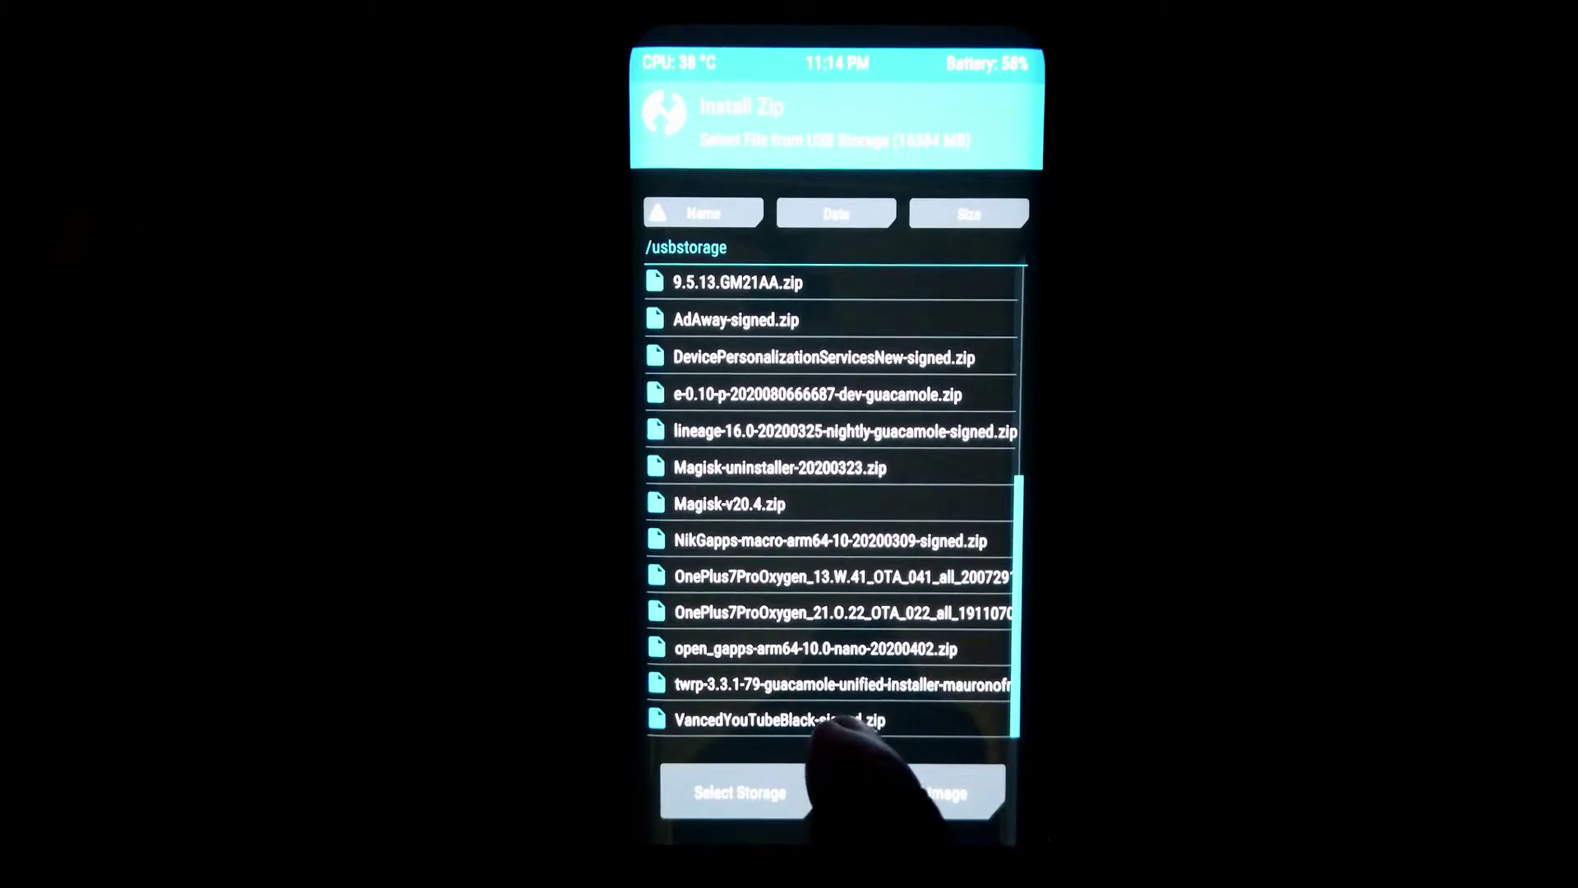
{"action": "left_click", "coordinate": [834, 432]}
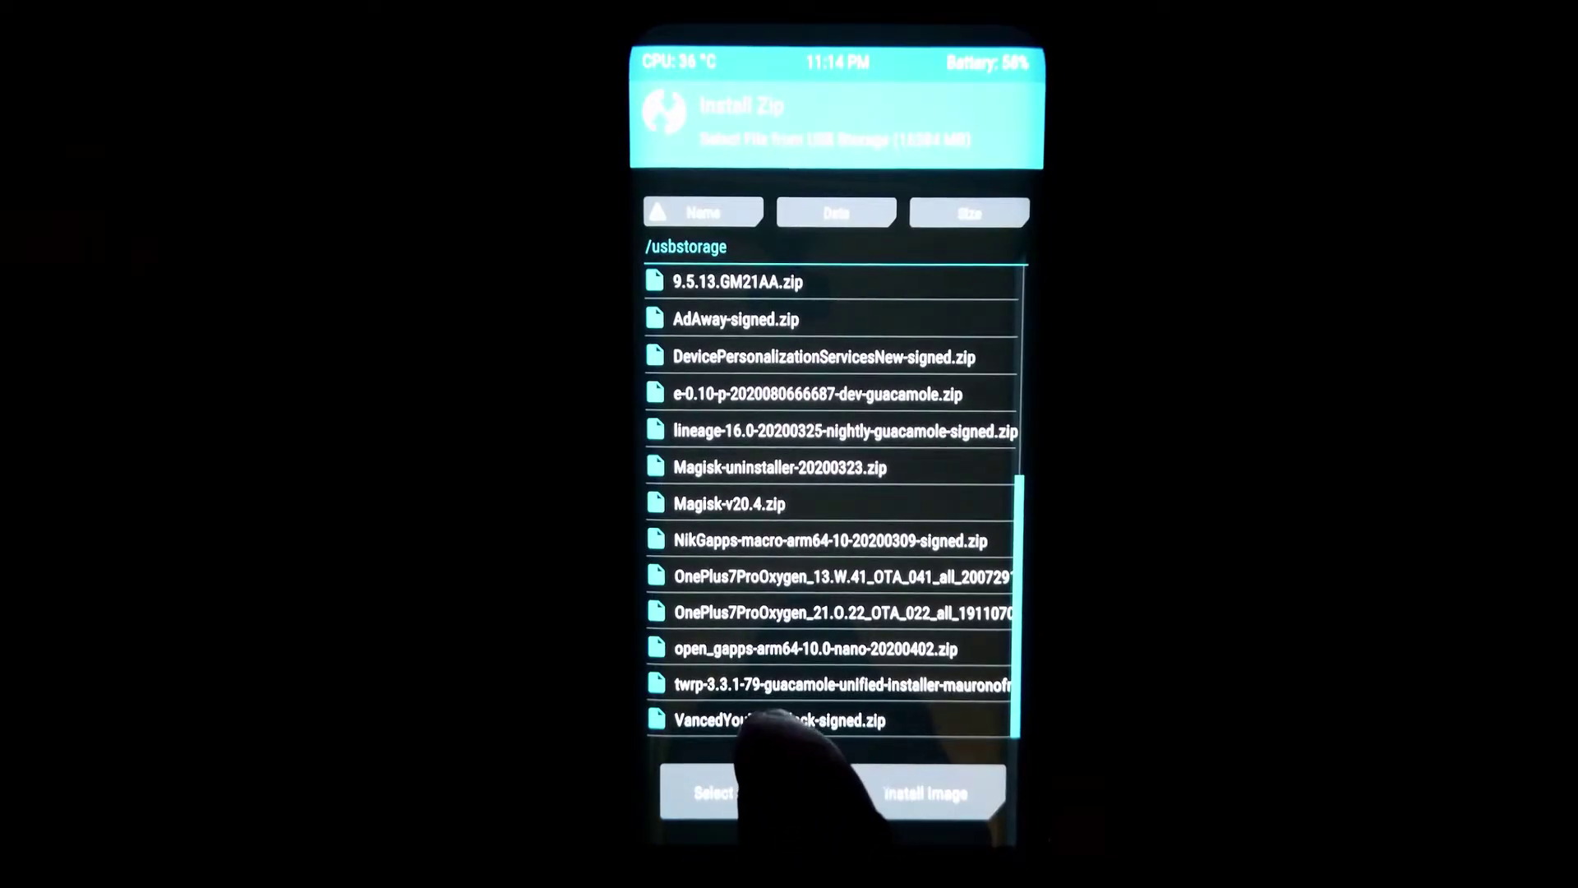
{"action": "left_click", "coordinate": [825, 682]}
{"action": "type", "text": "yes"}
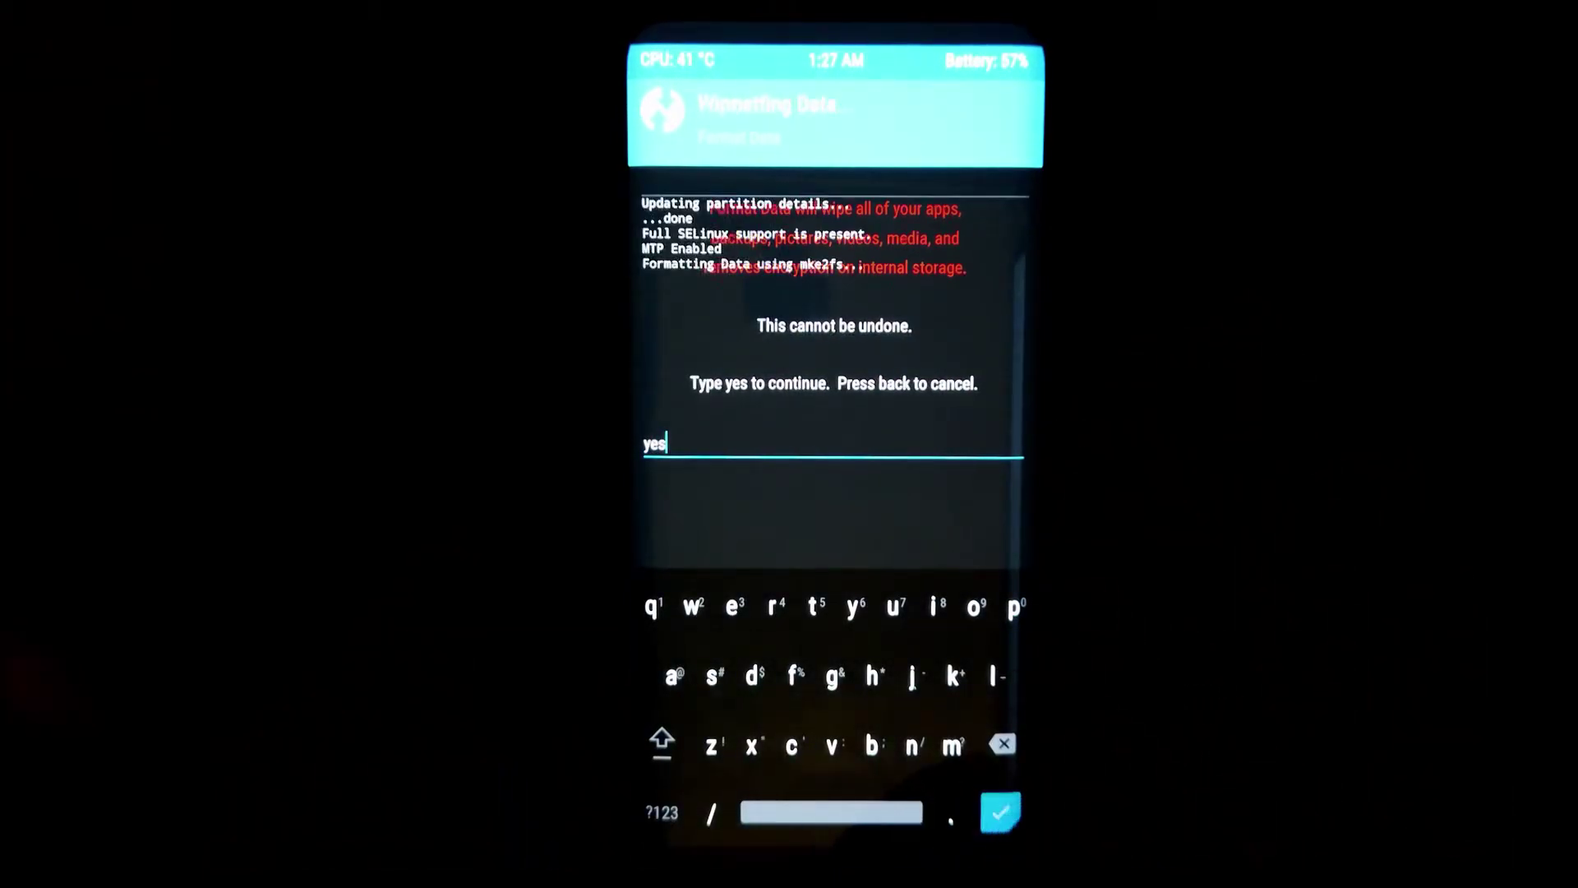
Step: Confirm formatting the Data partition with the checkmark
{"action": "left_click", "coordinate": [1000, 816]}
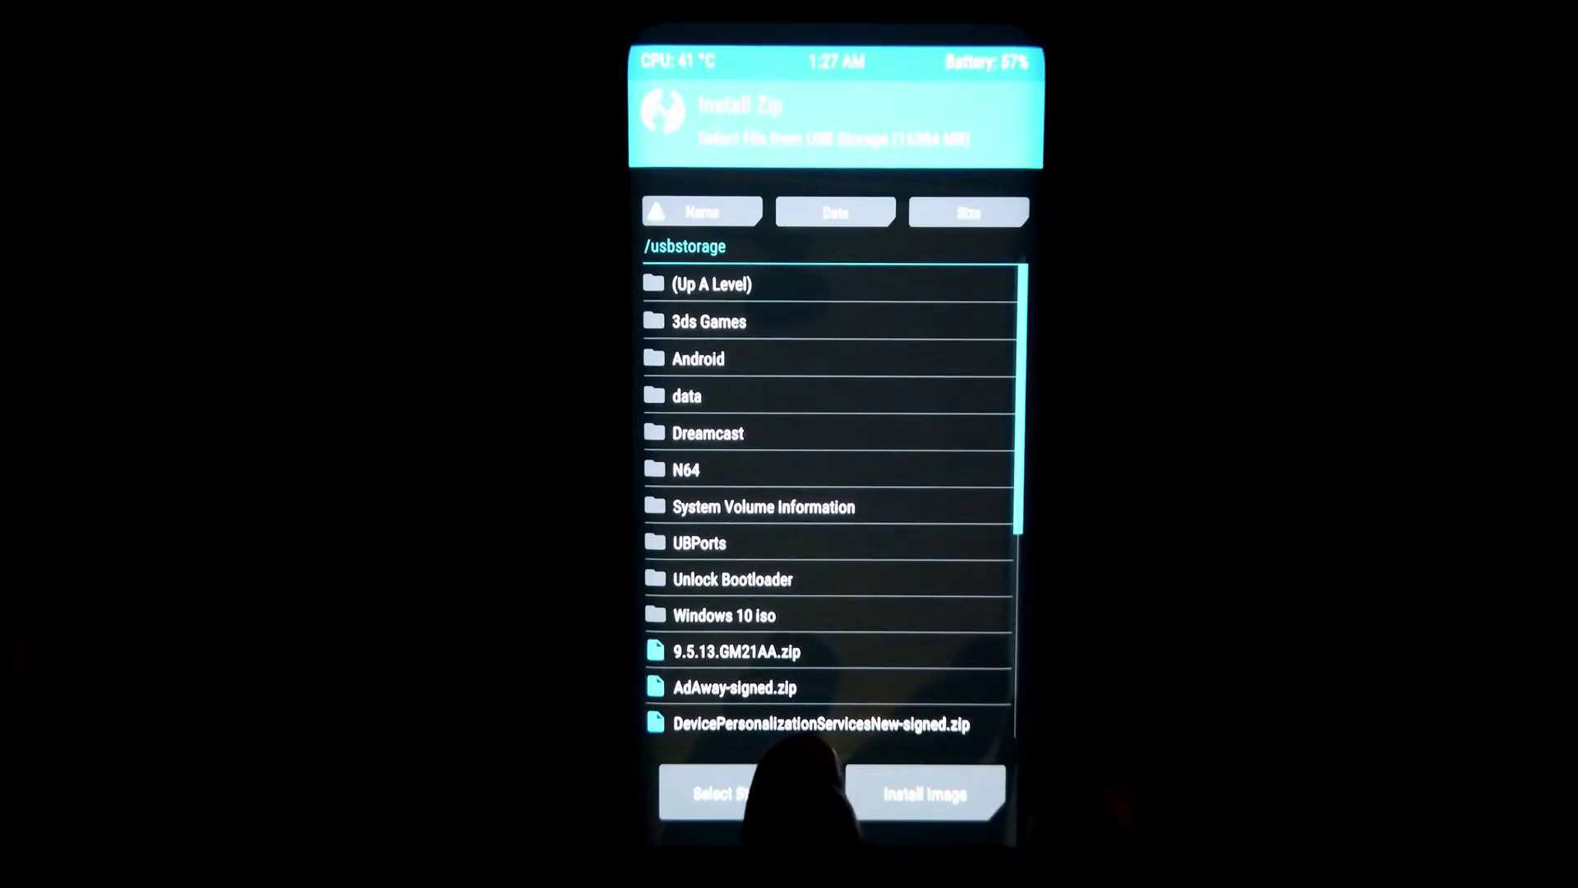
Step: Scroll the file list, then return to the TWRP main menu via Home
{"action": "scroll", "scroll_direction": "down", "scroll_amount": 3}
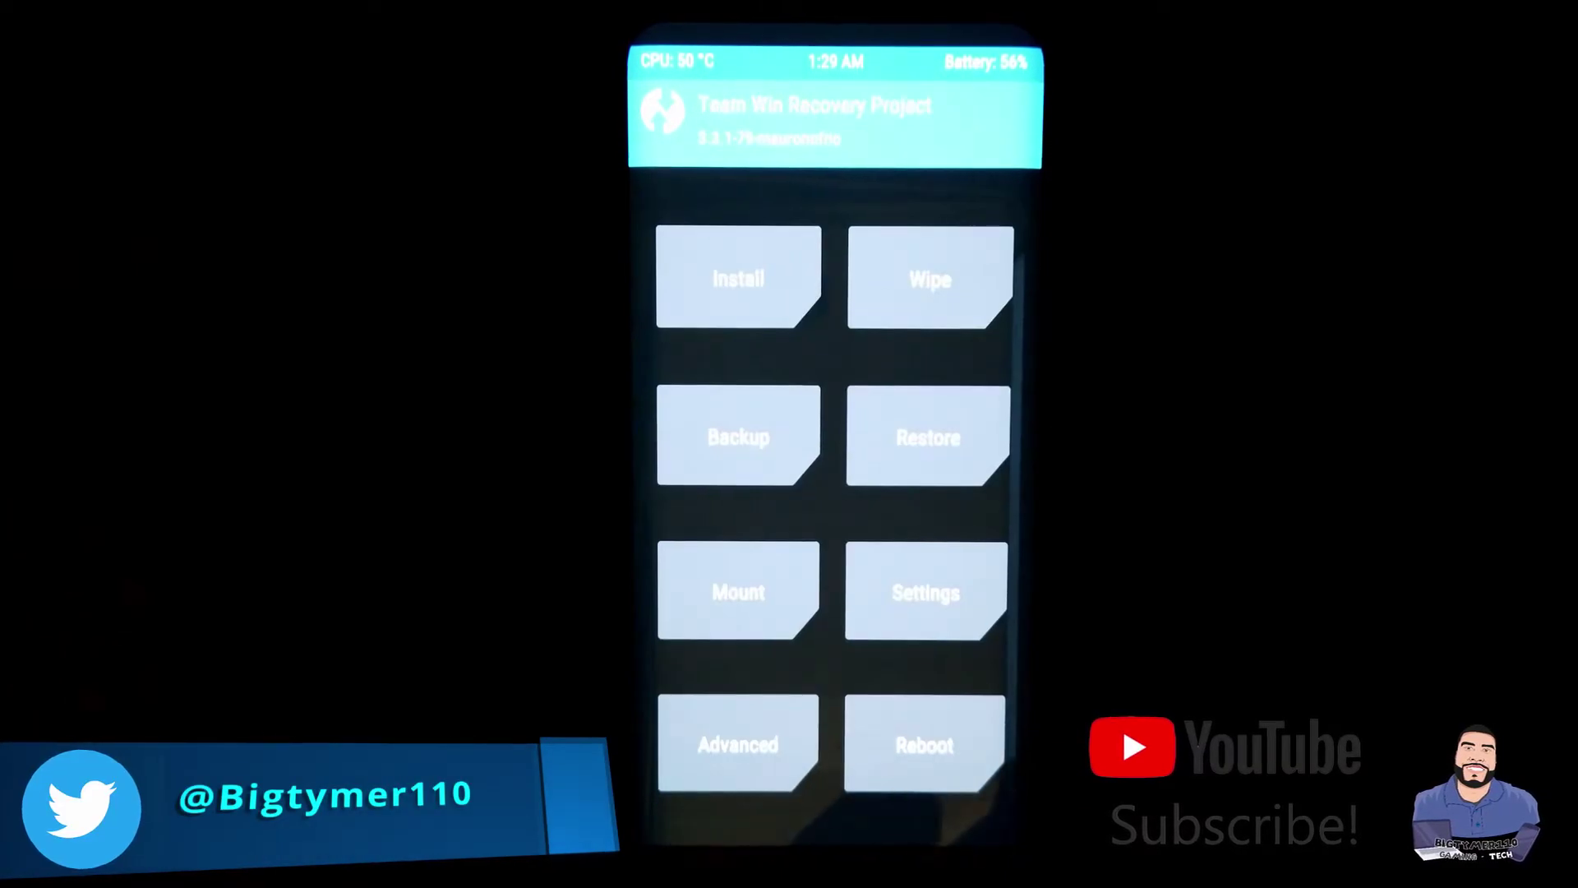
{"action": "left_click", "coordinate": [927, 746]}
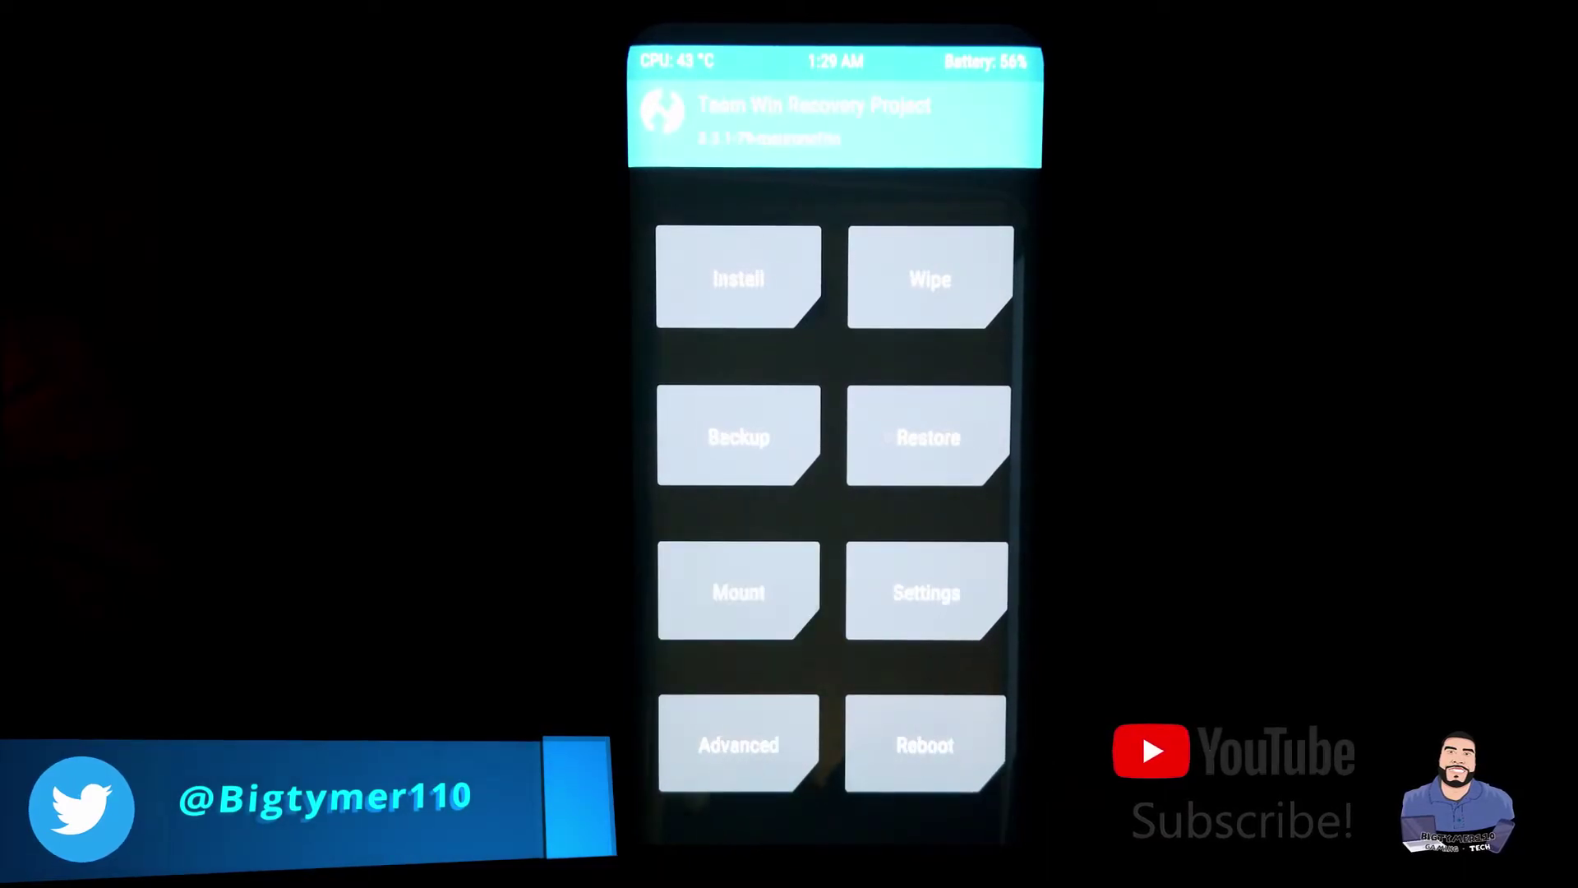
Step: Enter the Install screen to browse zips on /usbstorage
{"action": "left_click", "coordinate": [927, 273]}
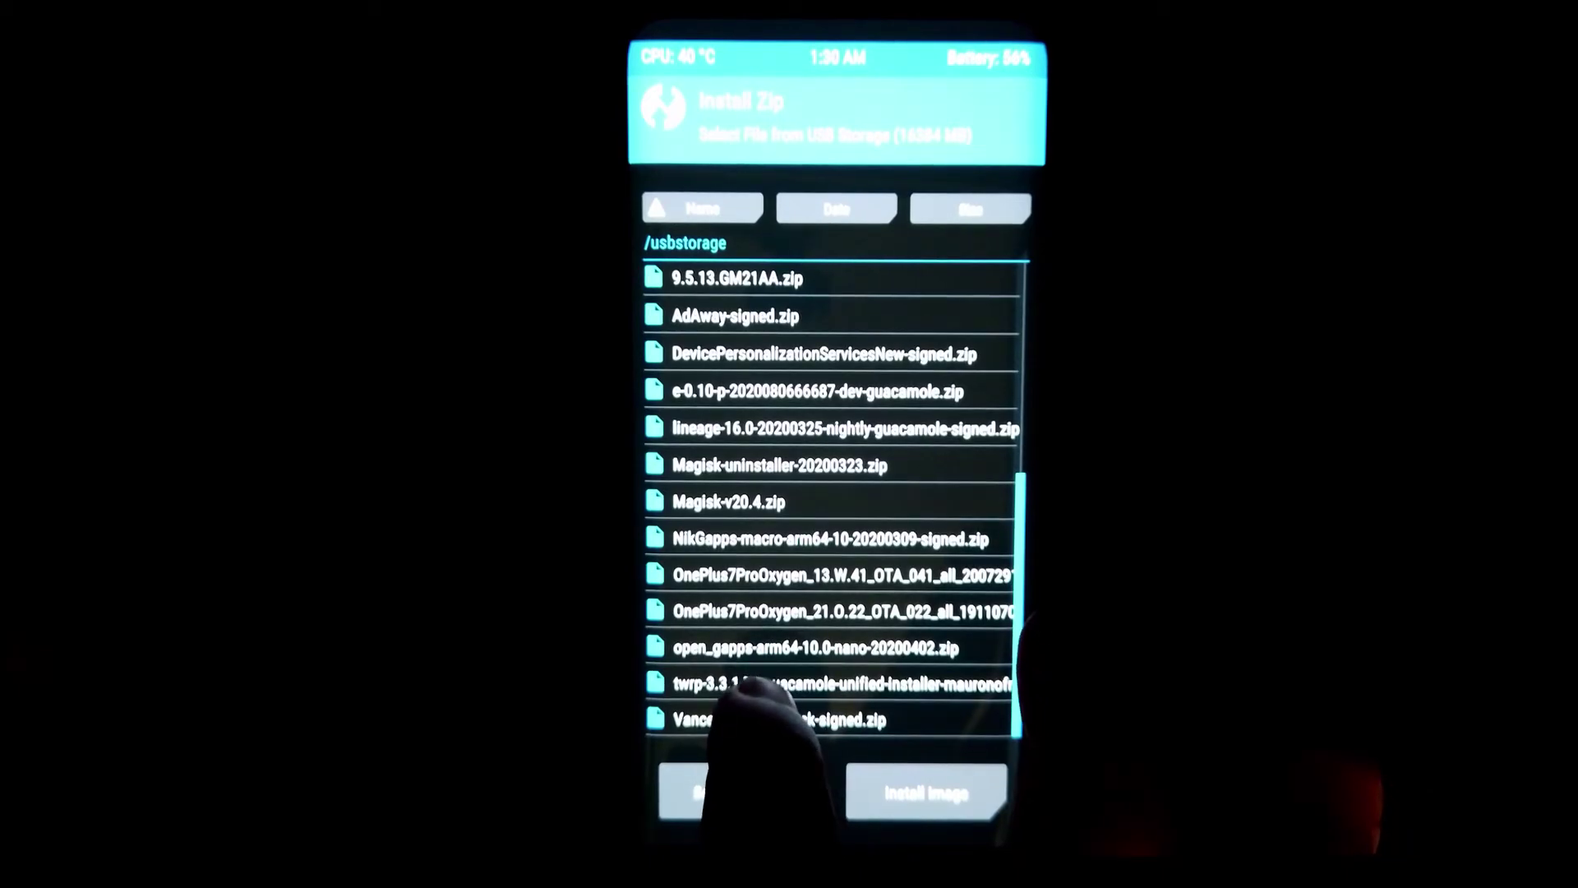
Step: Queue the twrp-3.3.1 installer zip, swipe to flash the ROM and TWRP zips, then choose Reboot System
{"action": "left_click", "coordinate": [826, 684]}
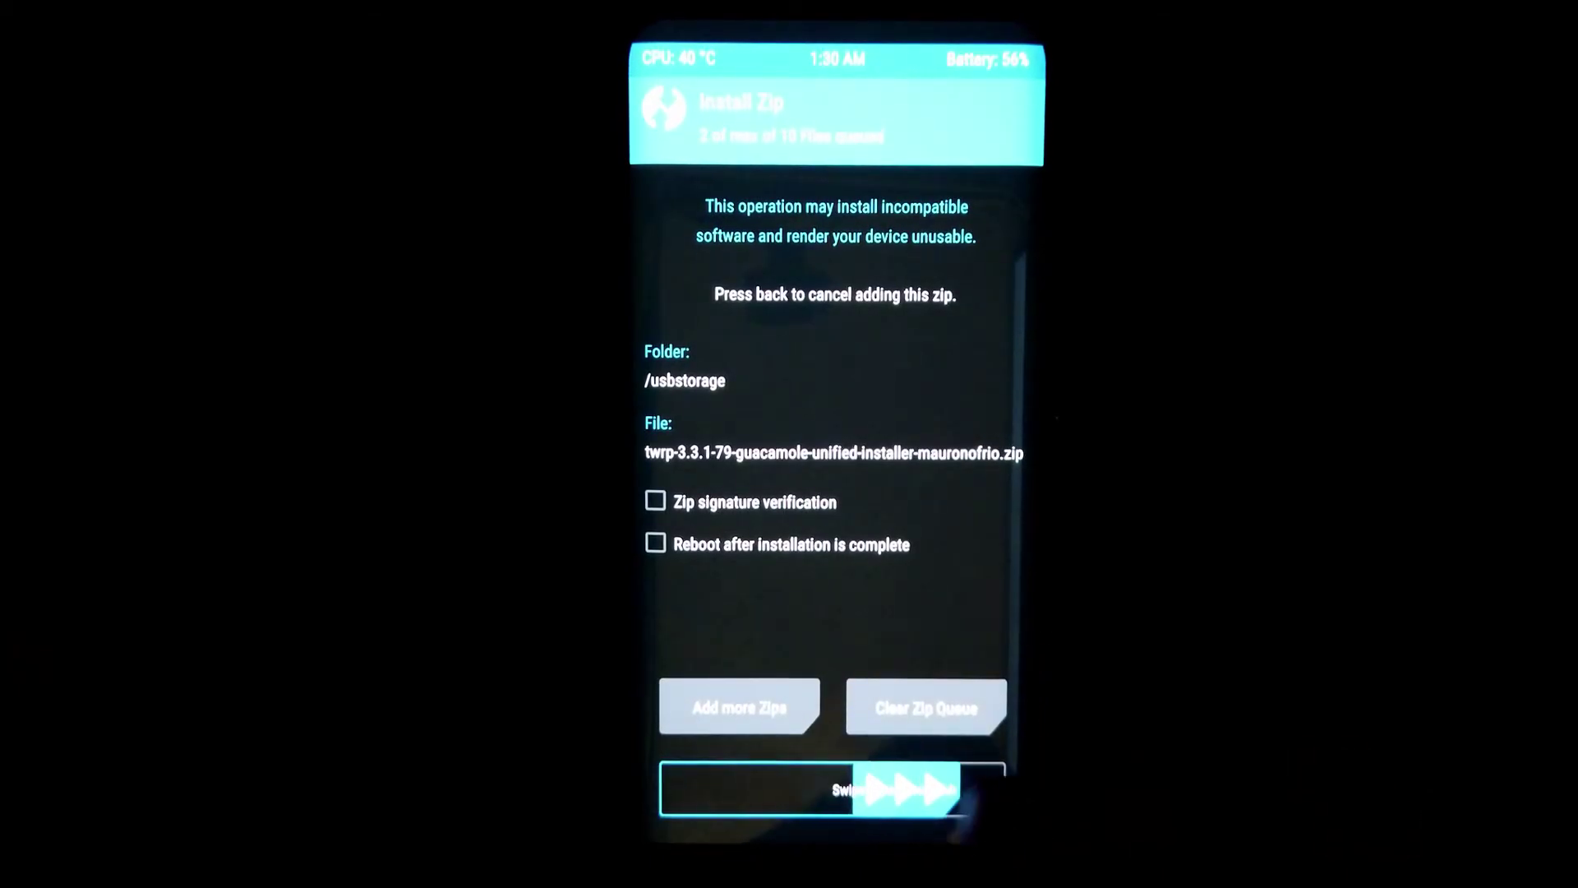
{"action": "left_click_drag", "start_coordinate": [725, 789], "coordinate": [946, 789]}
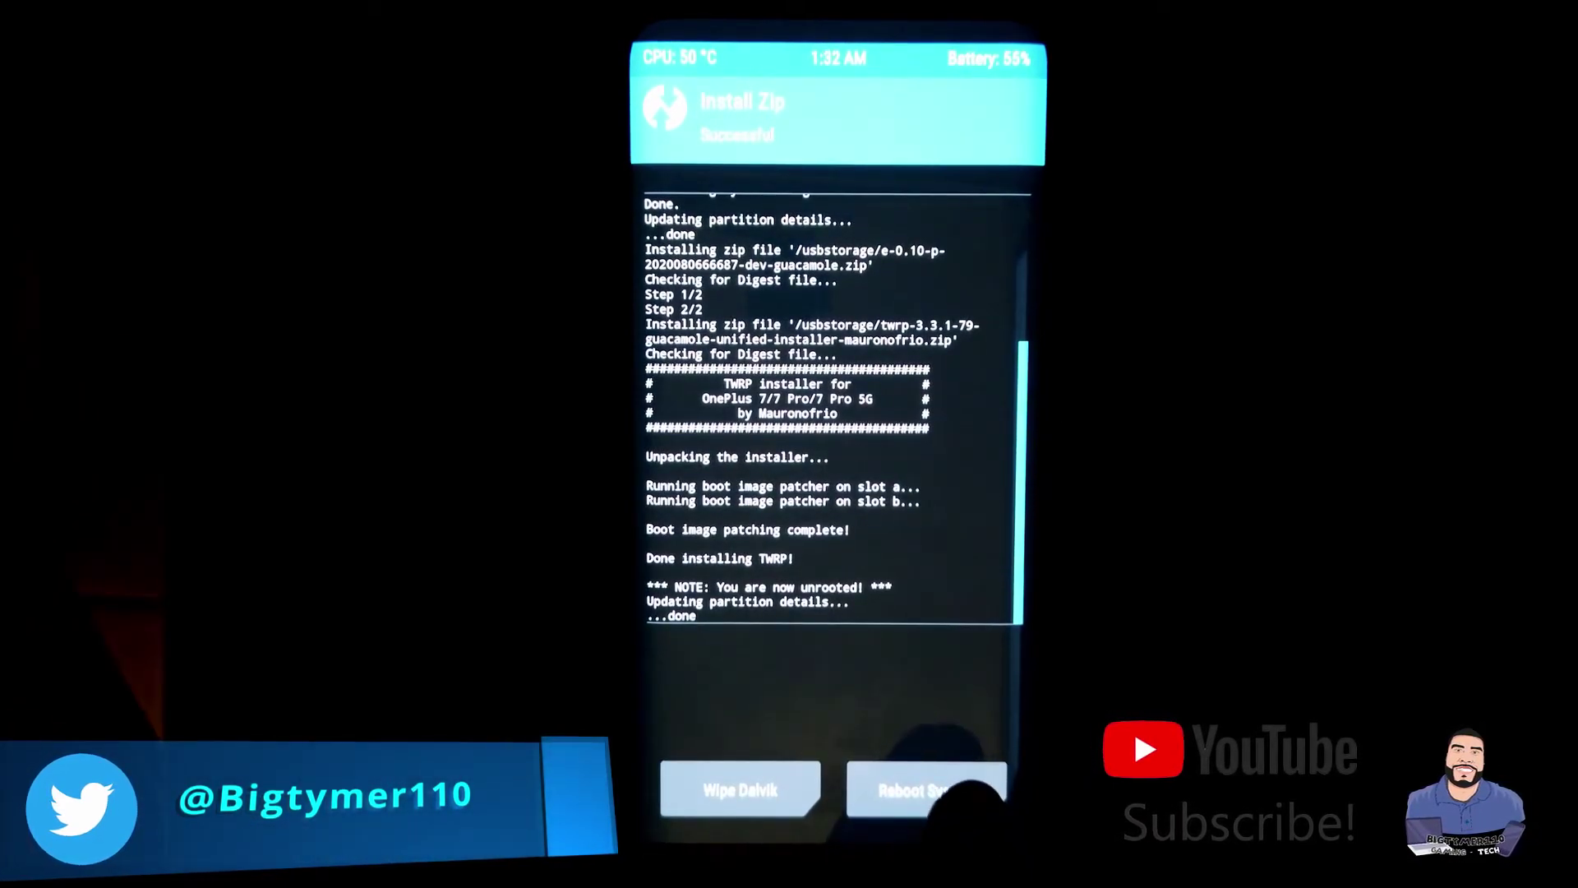
{"action": "left_click", "coordinate": [922, 789]}
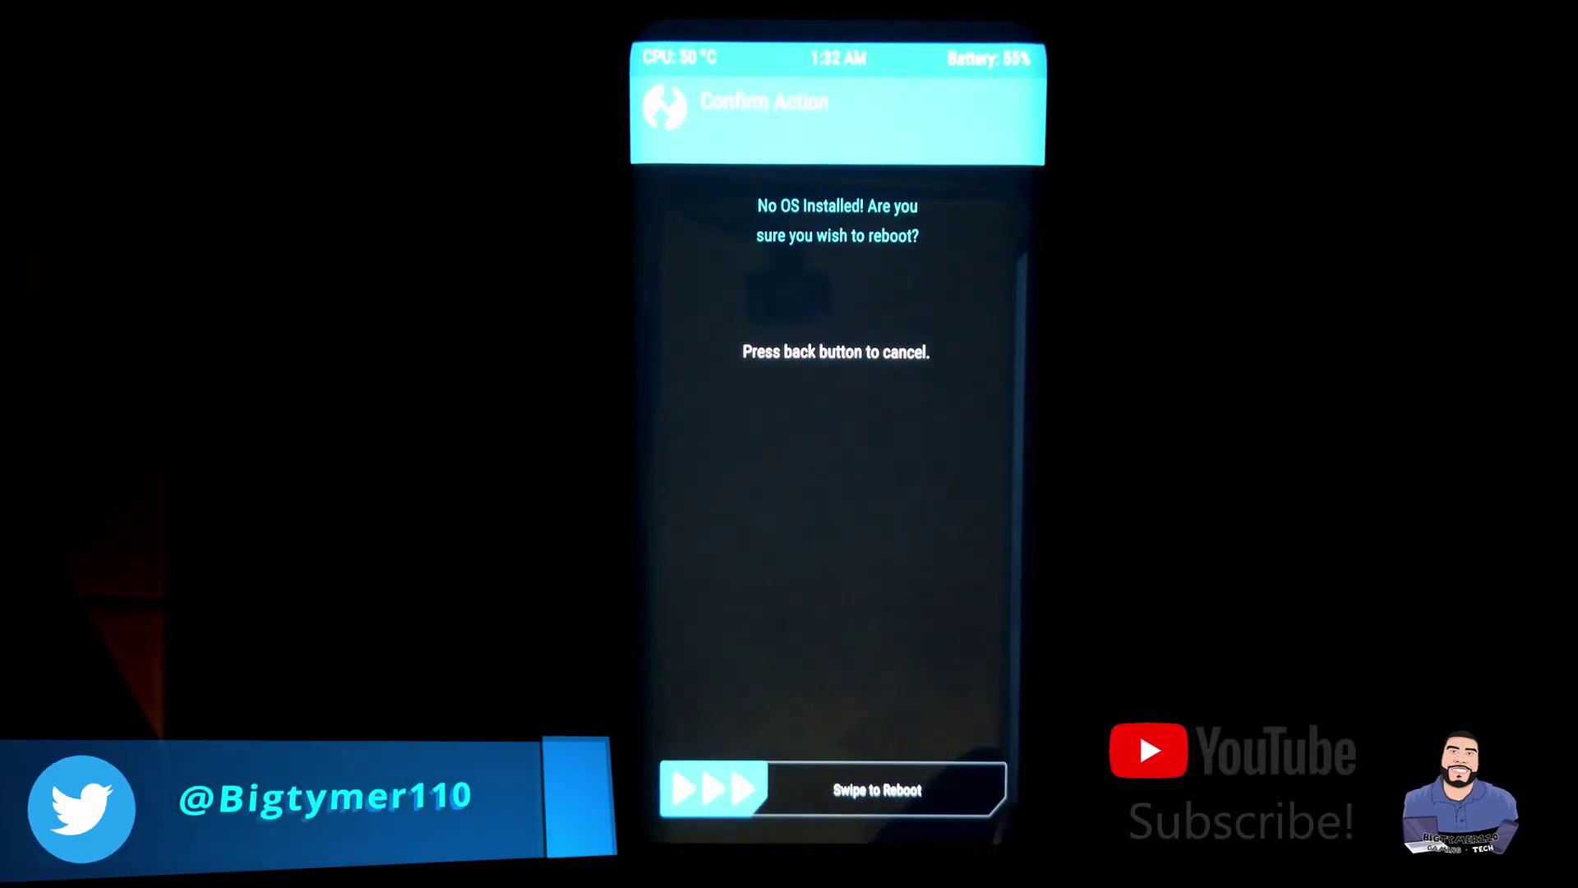